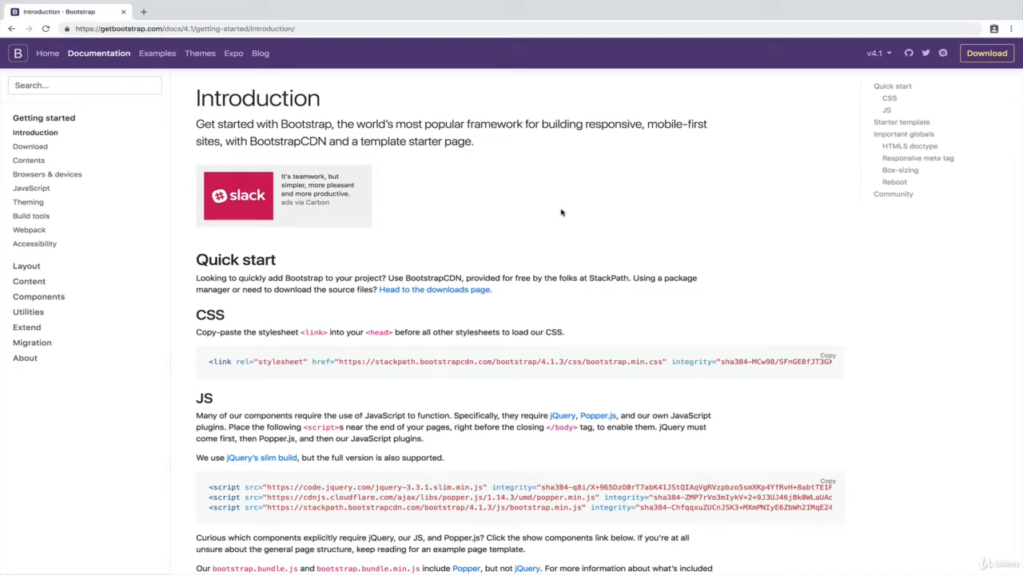
- Expand the components-requiring-JavaScript list and select the whole Starter template code block for copying
scroll("down", 3)
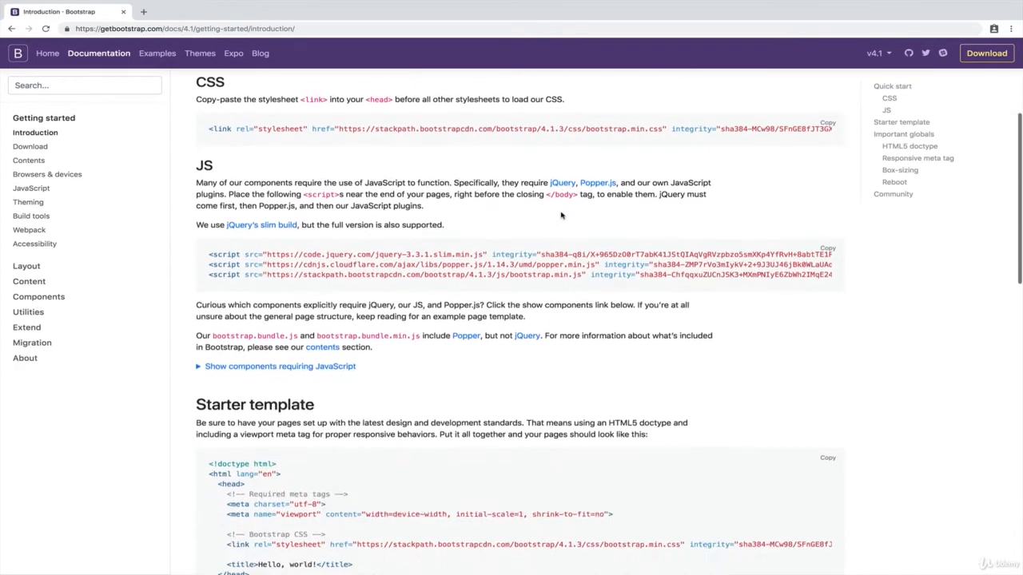
scroll("down", 3)
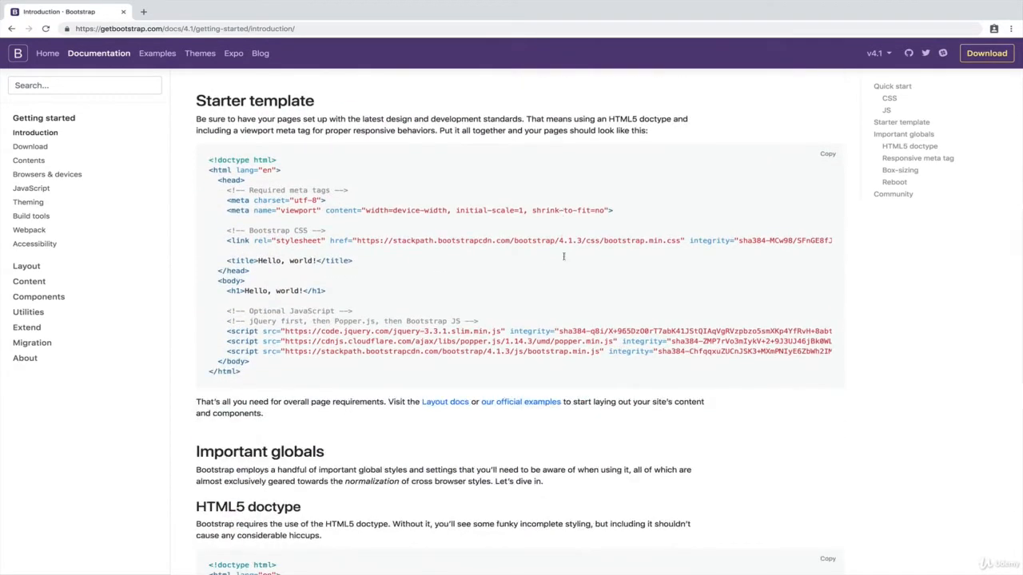
mouse_move(563, 262)
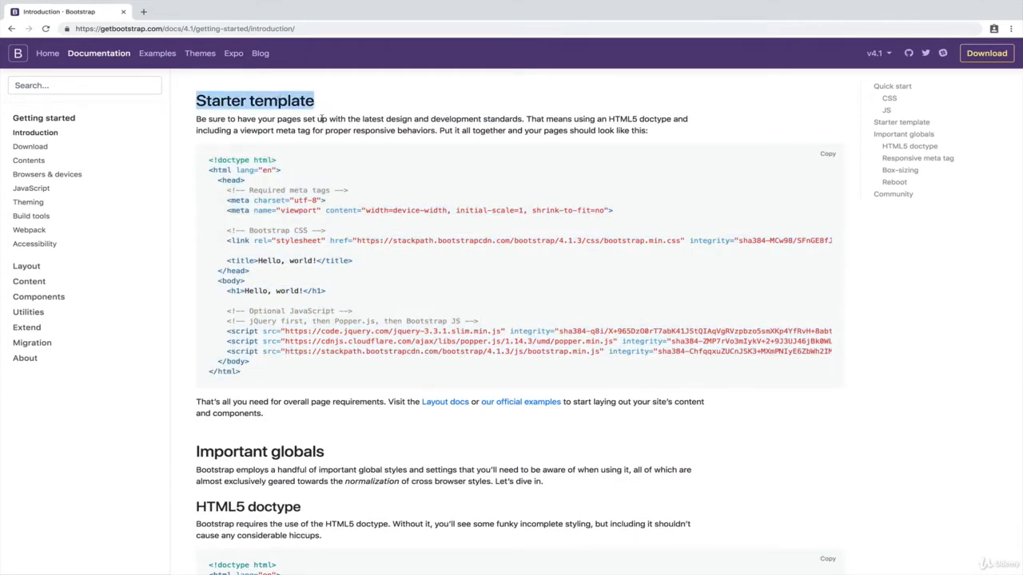
scroll("up", 3)
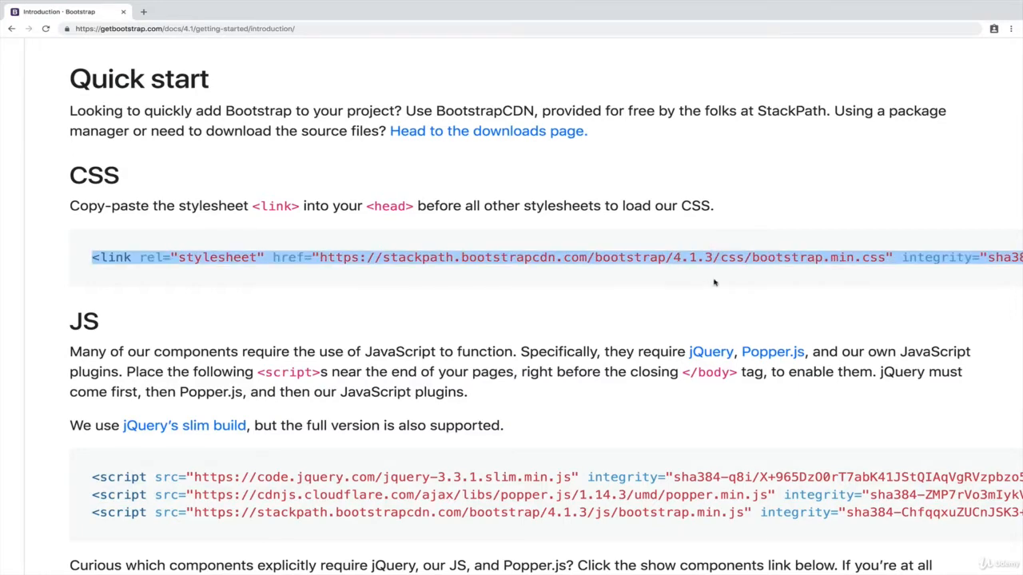
mouse_move(689, 284)
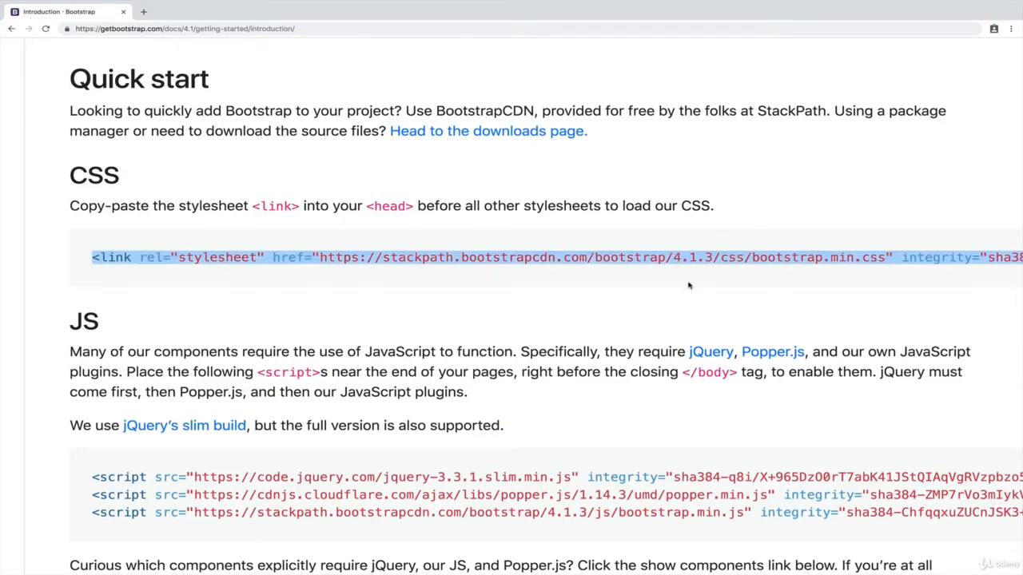
scroll("down", 3)
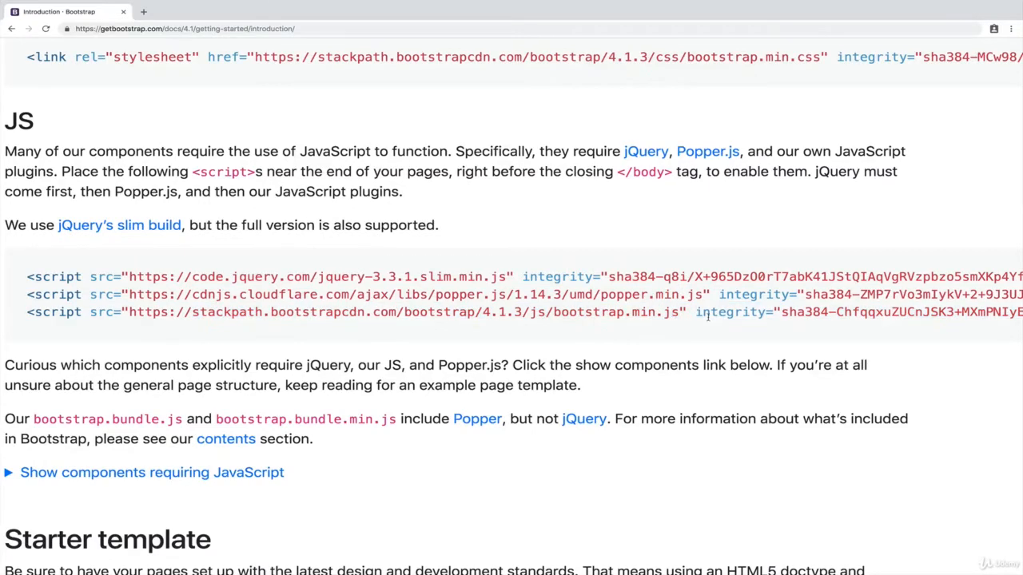
scroll("up", 3)
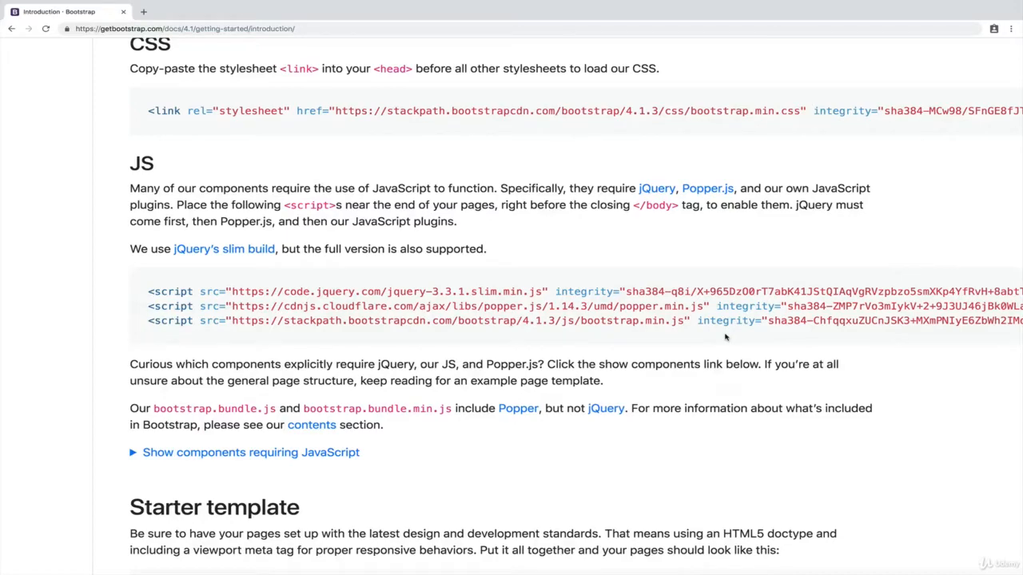
scroll("down", 3)
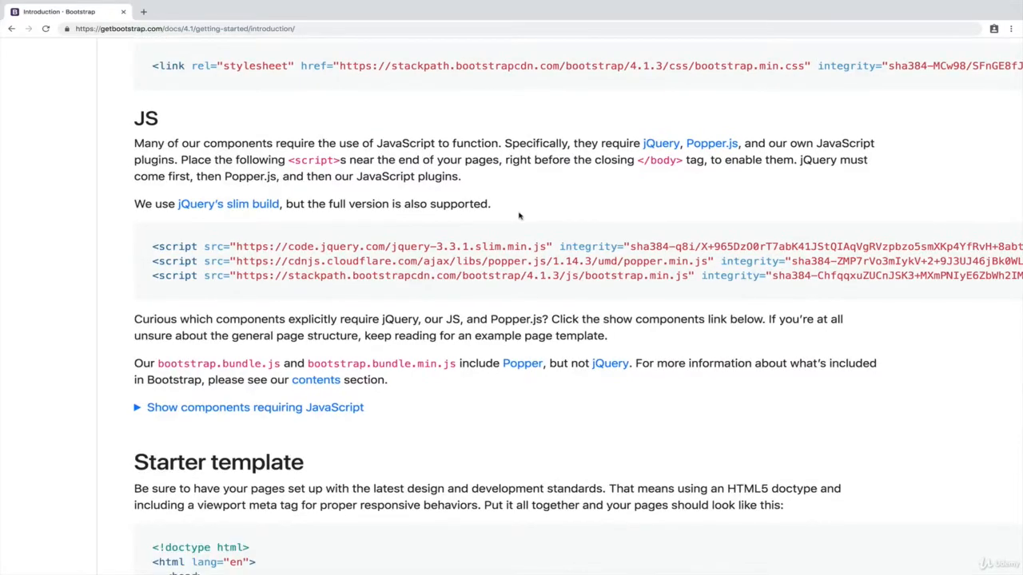
mouse_move(604, 244)
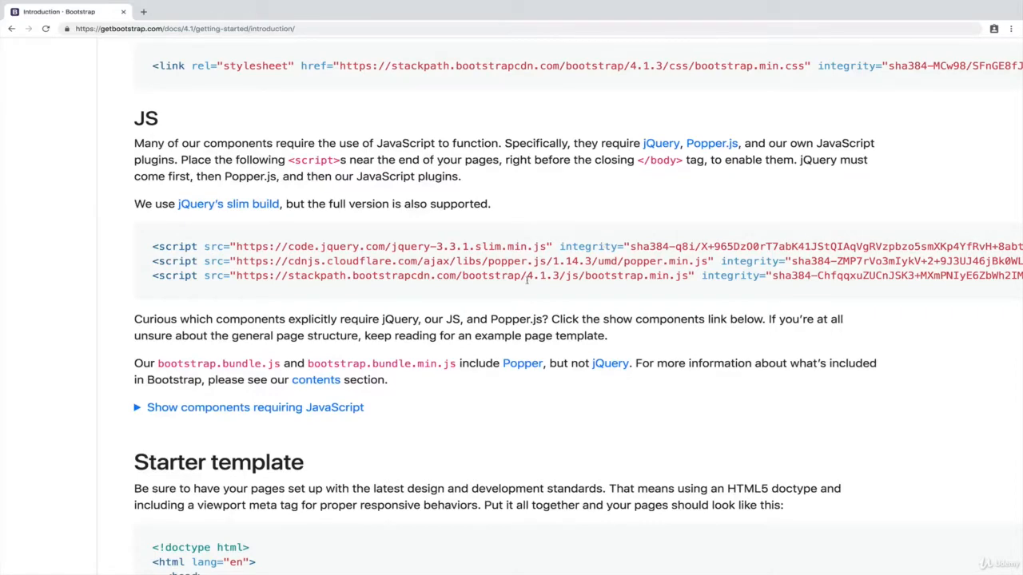
scroll("down", 3)
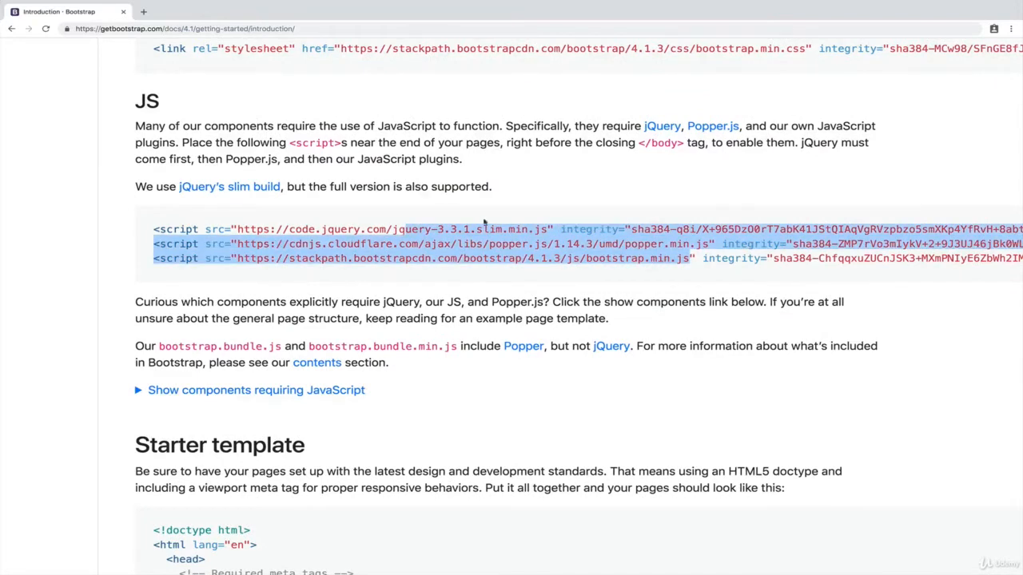
left_click(528, 242)
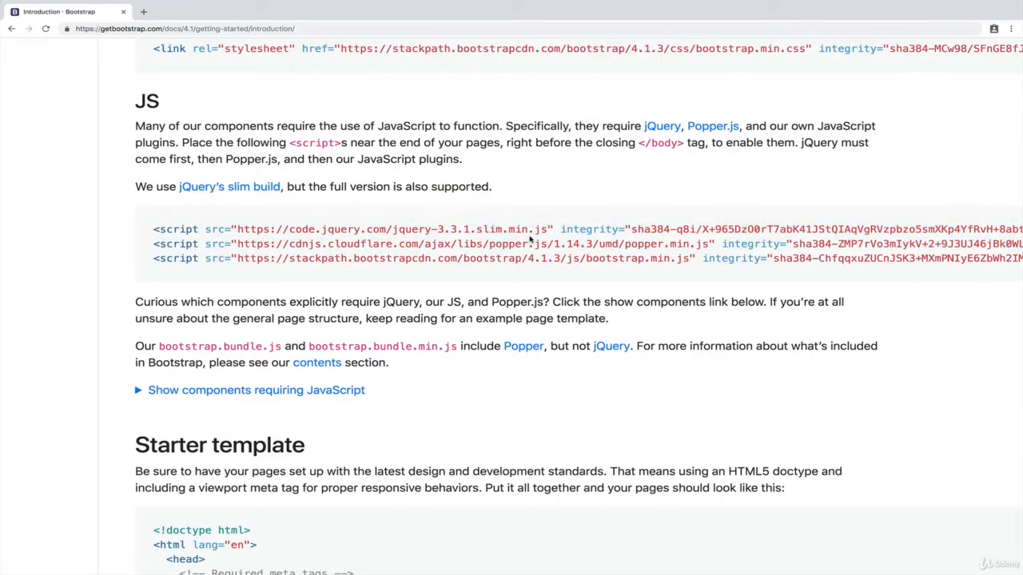
scroll("down", 3)
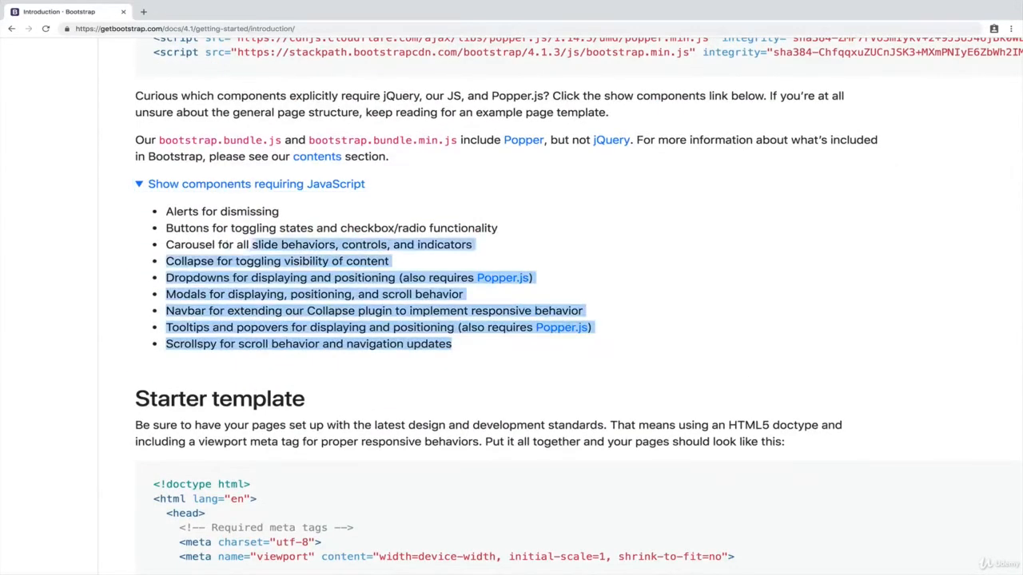
left_click(280, 211)
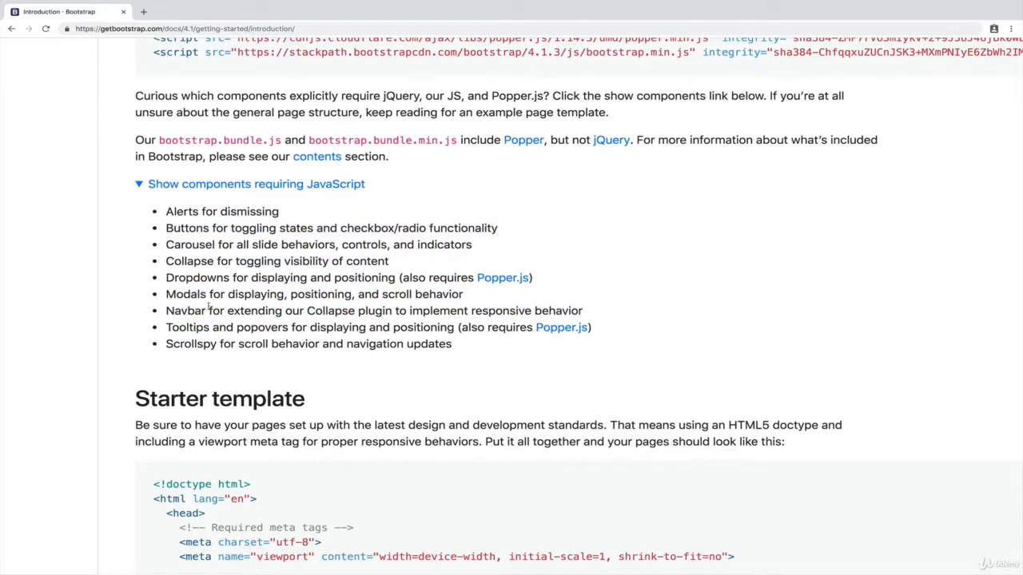
scroll("up", 3)
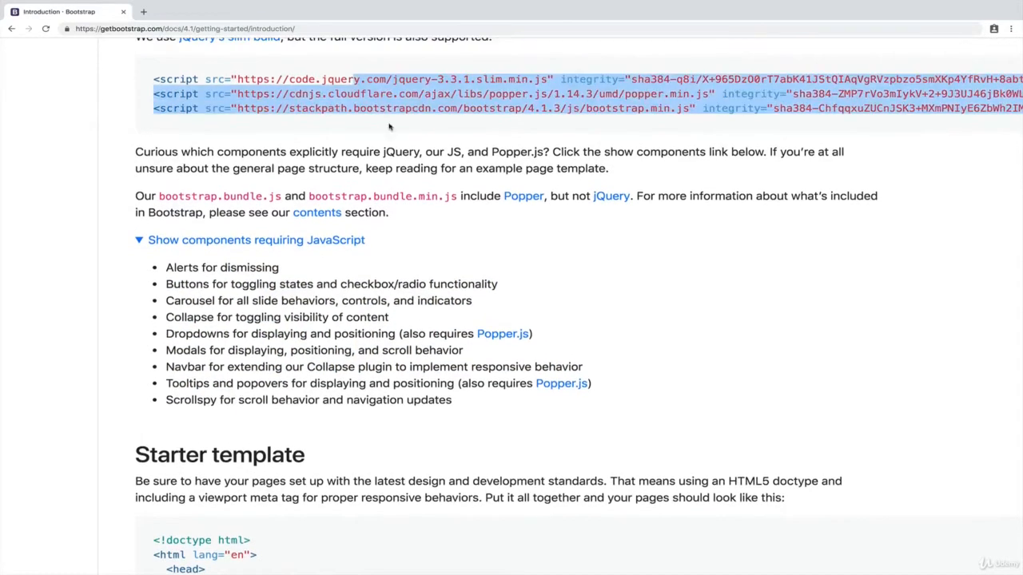
scroll("down", 3)
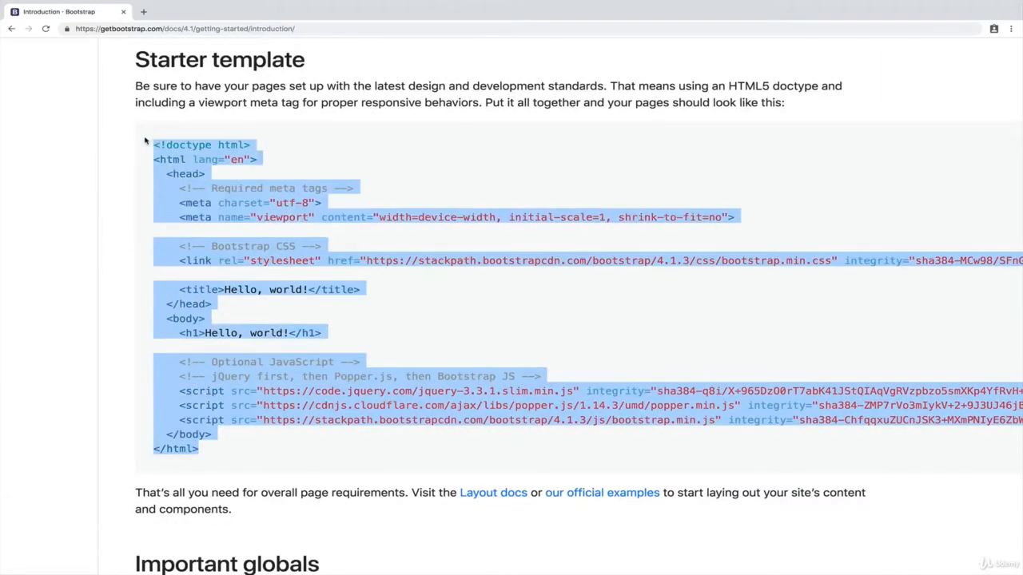
mouse_move(551, 259)
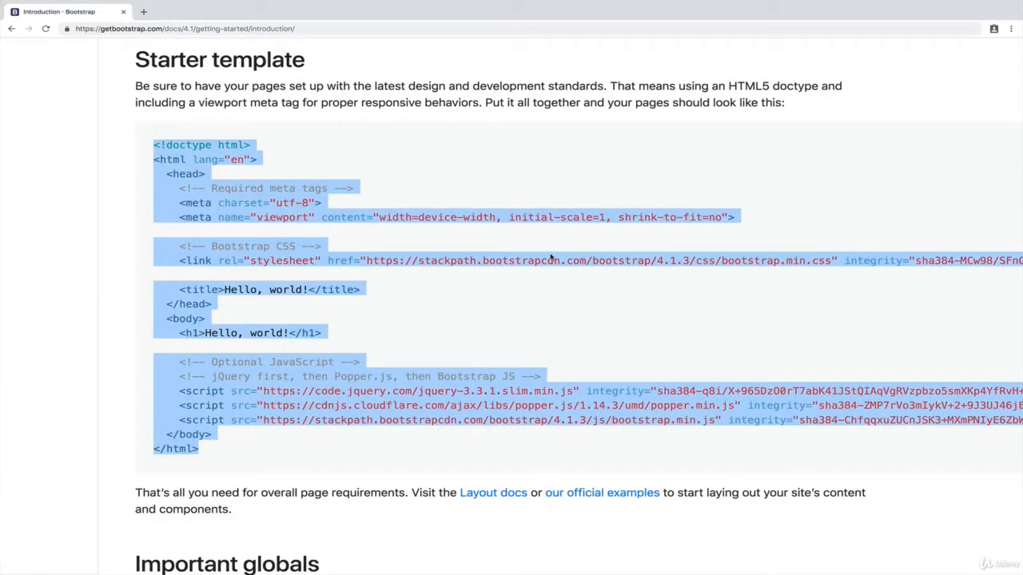
left_click(550, 259)
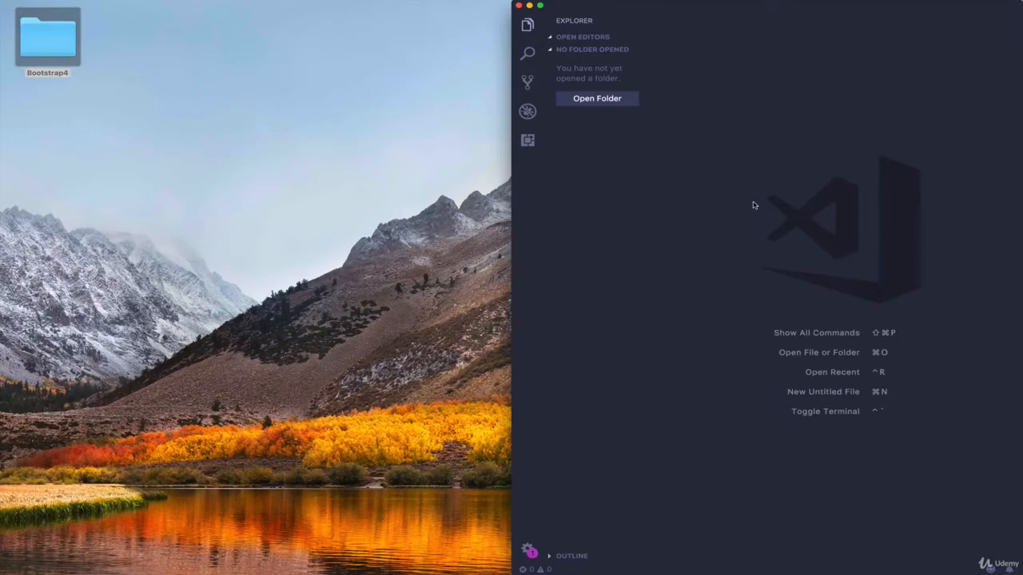
mouse_move(733, 112)
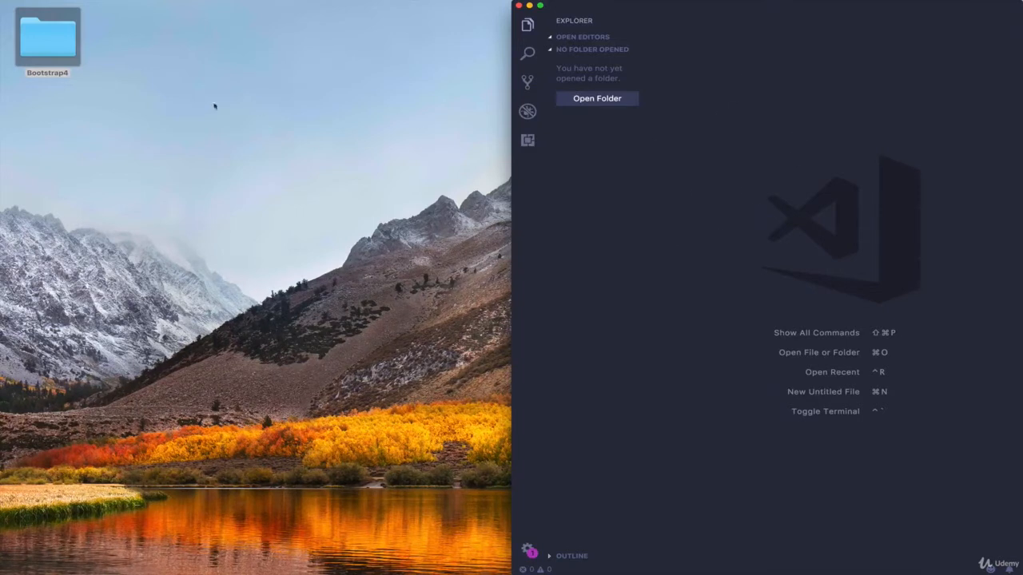
- Browse into Bootstrap4/01_Getting_Started in Finder, then return focus to the empty VS Code window
double_click(48, 38)
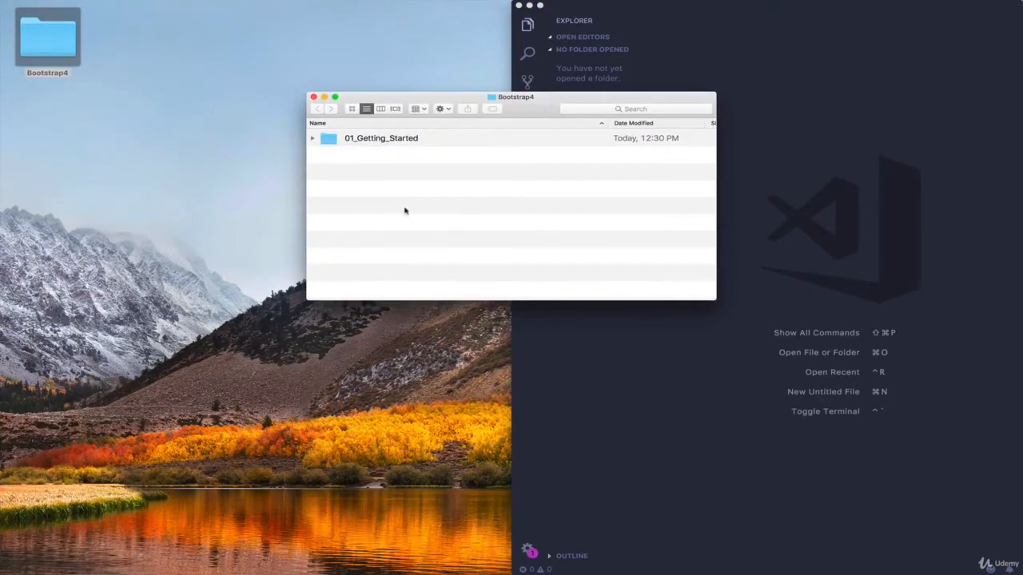
double_click(381, 137)
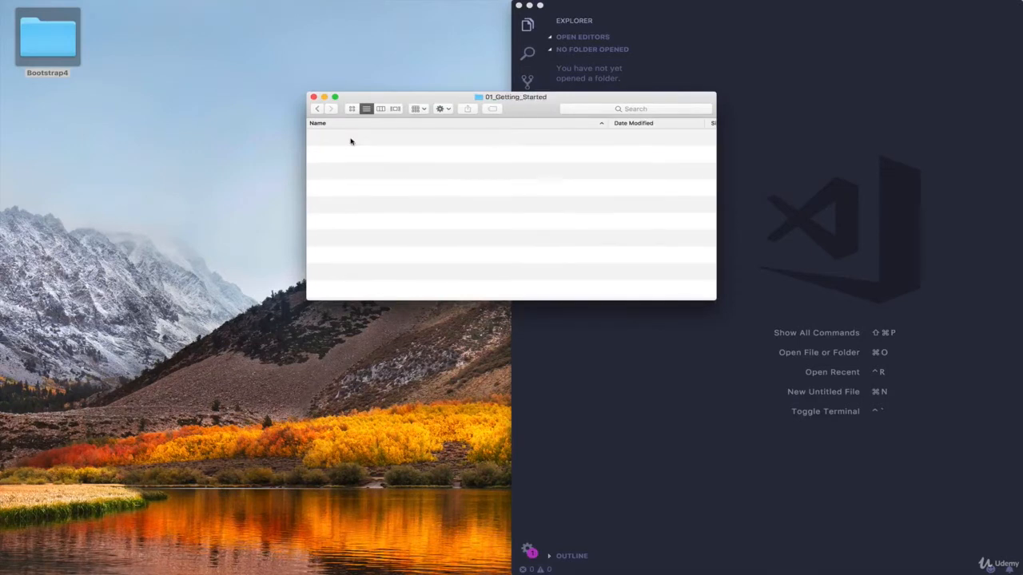
left_click(313, 97)
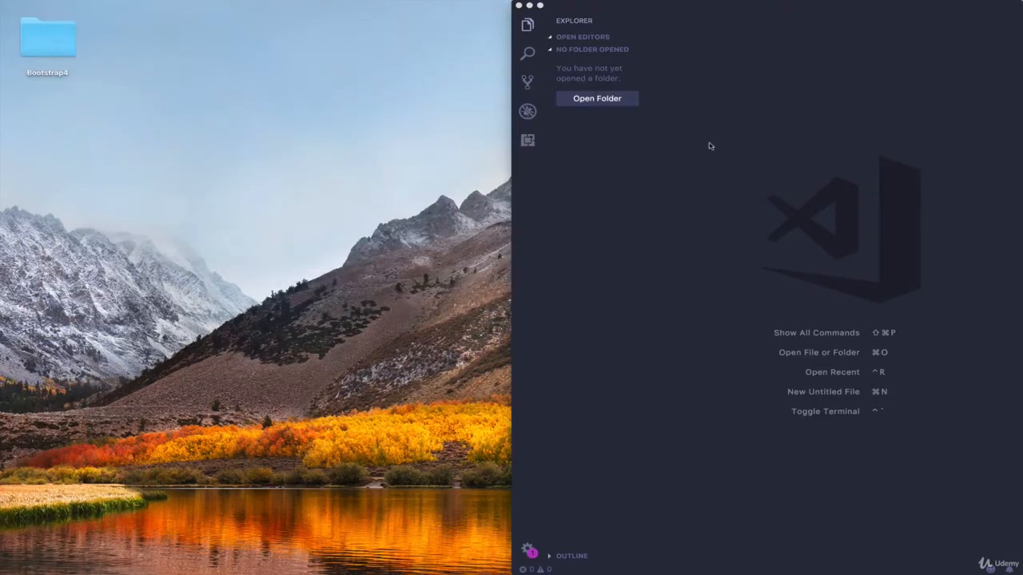
mouse_move(750, 160)
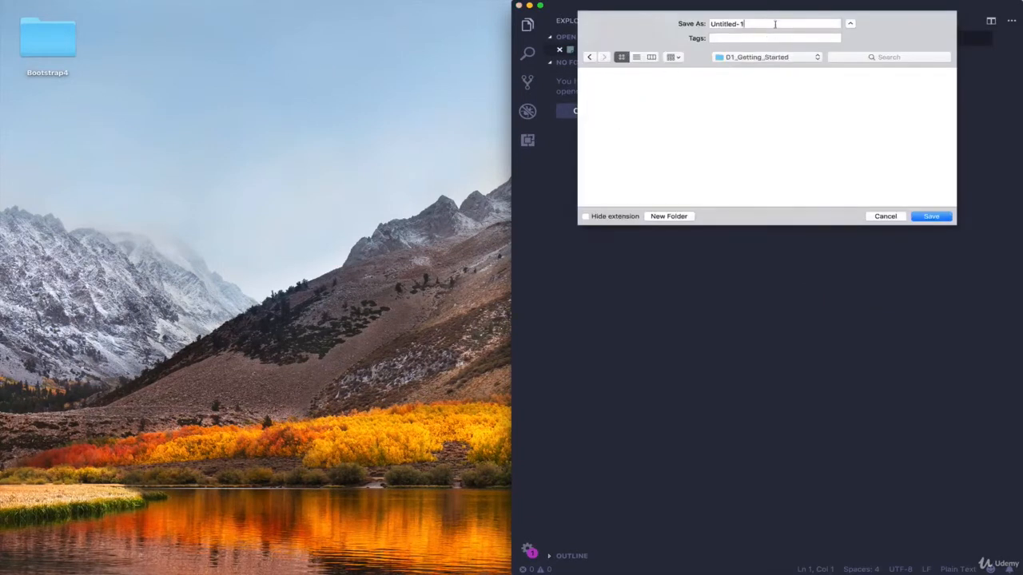
- Save the new file as index.html in 01_Getting_Started with the pasted starter template
type("index.html")
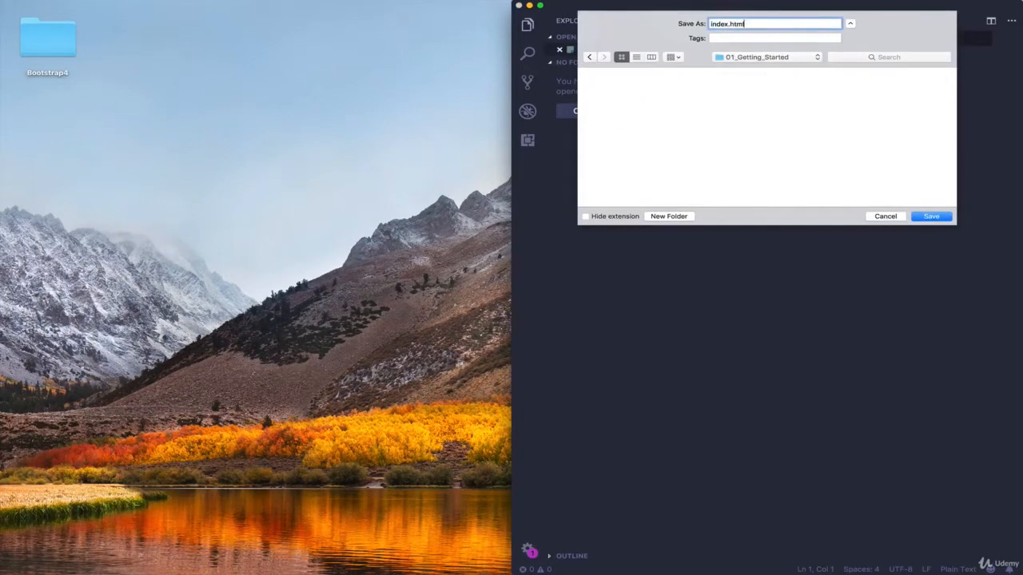
left_click(930, 215)
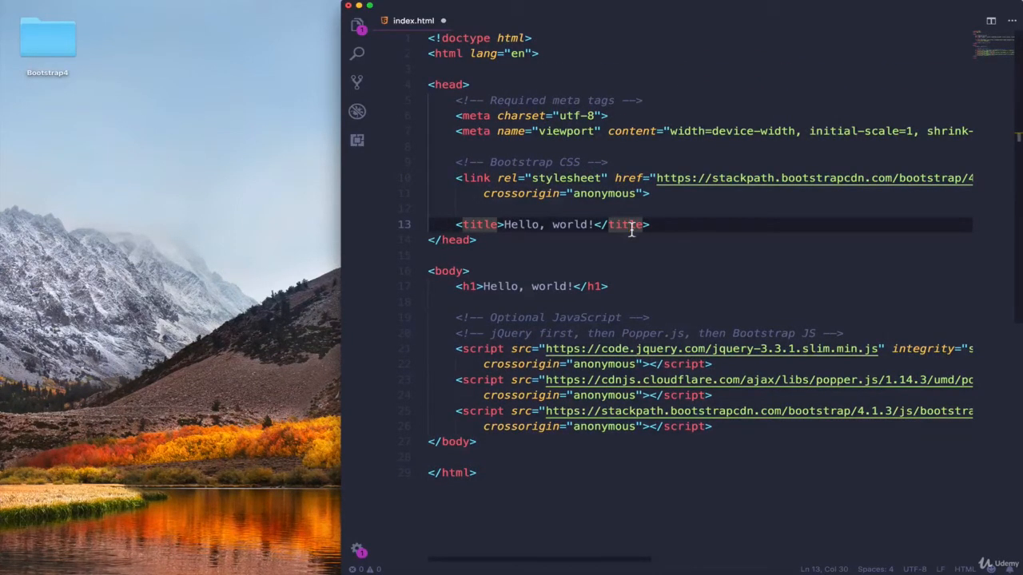
type("s")
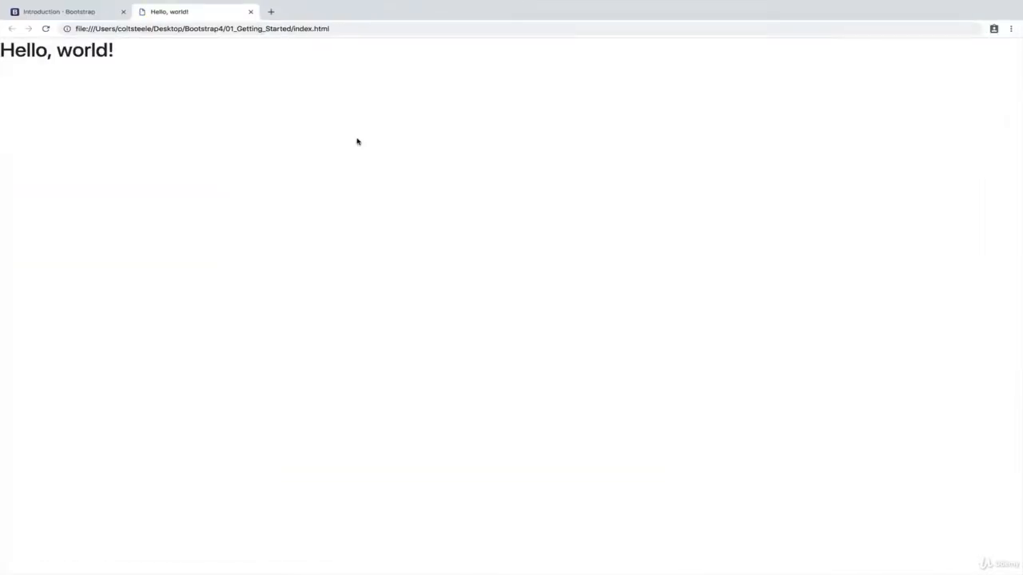
mouse_move(155, 72)
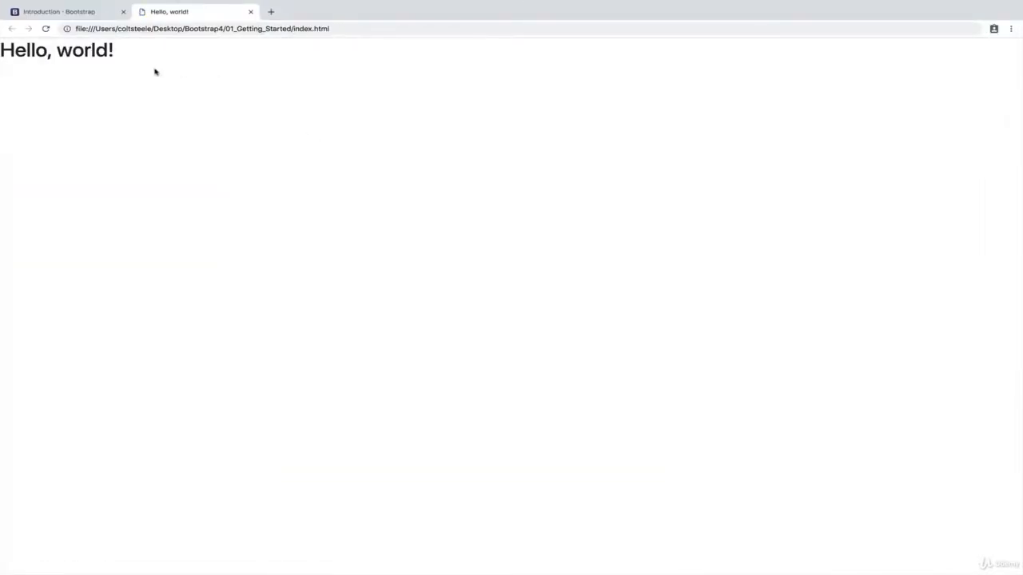
mouse_move(428, 81)
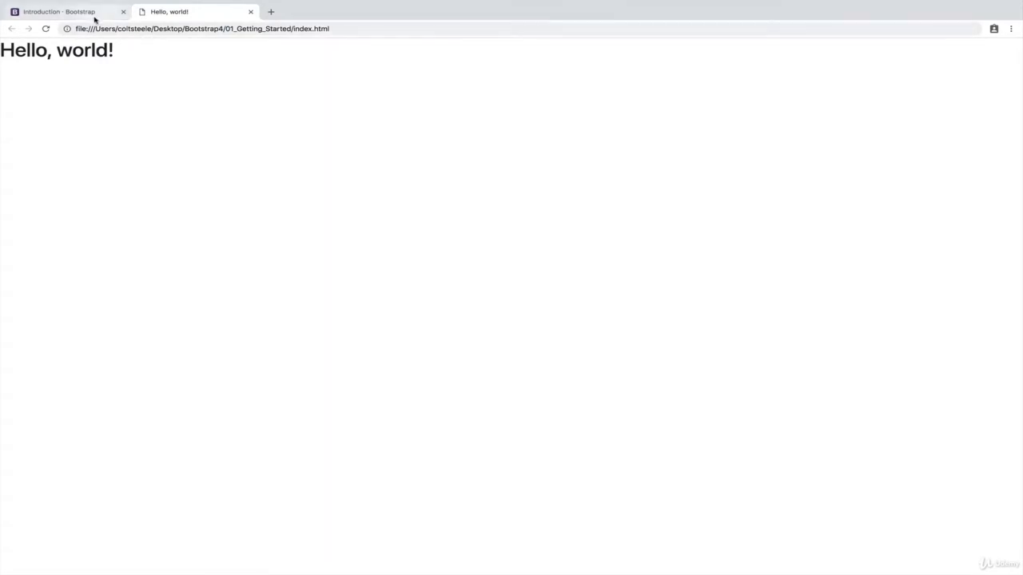
- In the Bootstrap docs, go to the Cards page and locate the title/subtitle/text/links card example to copy
left_click(64, 11)
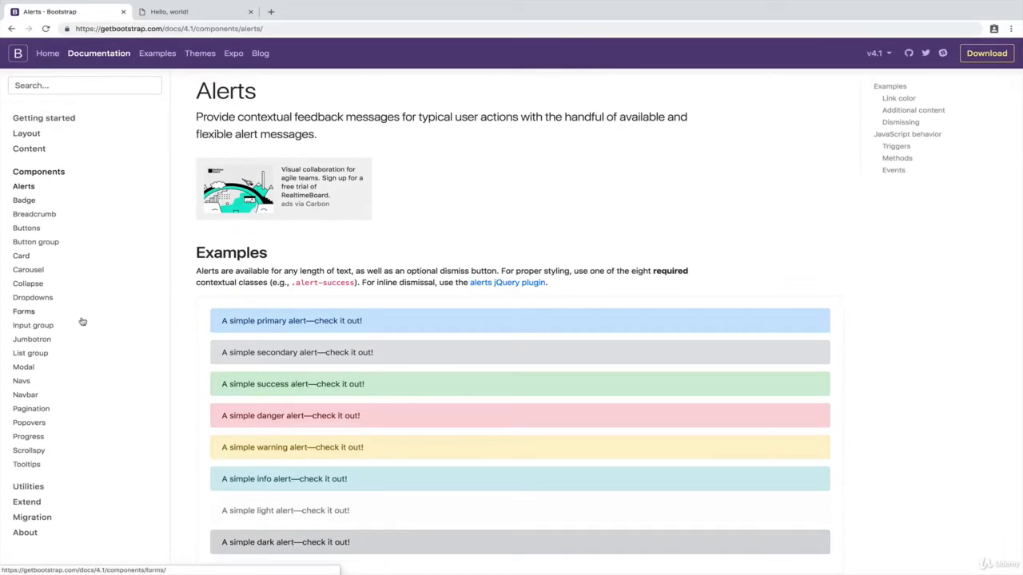
left_click(21, 256)
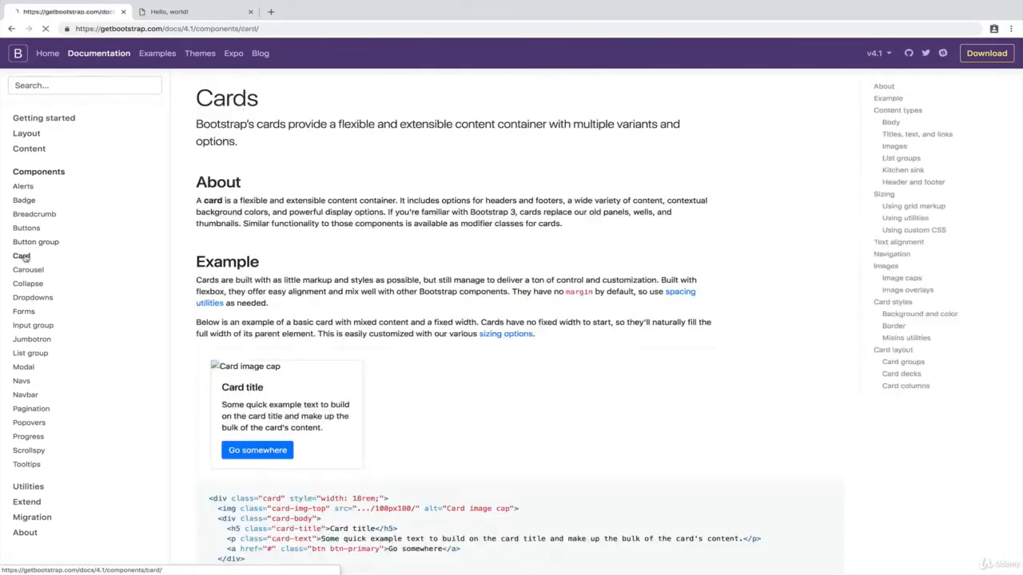
scroll("down", 3)
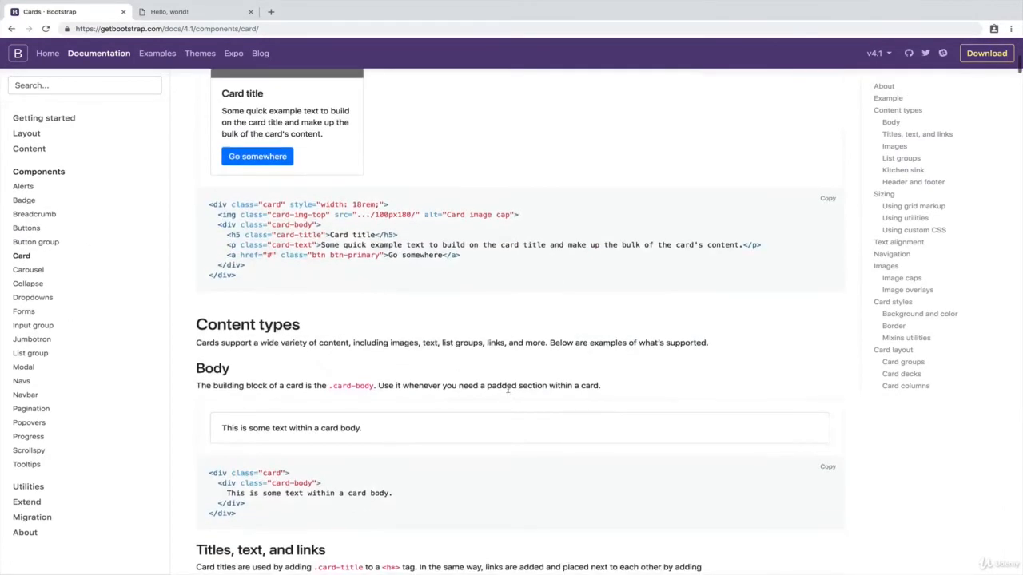
scroll("down", 3)
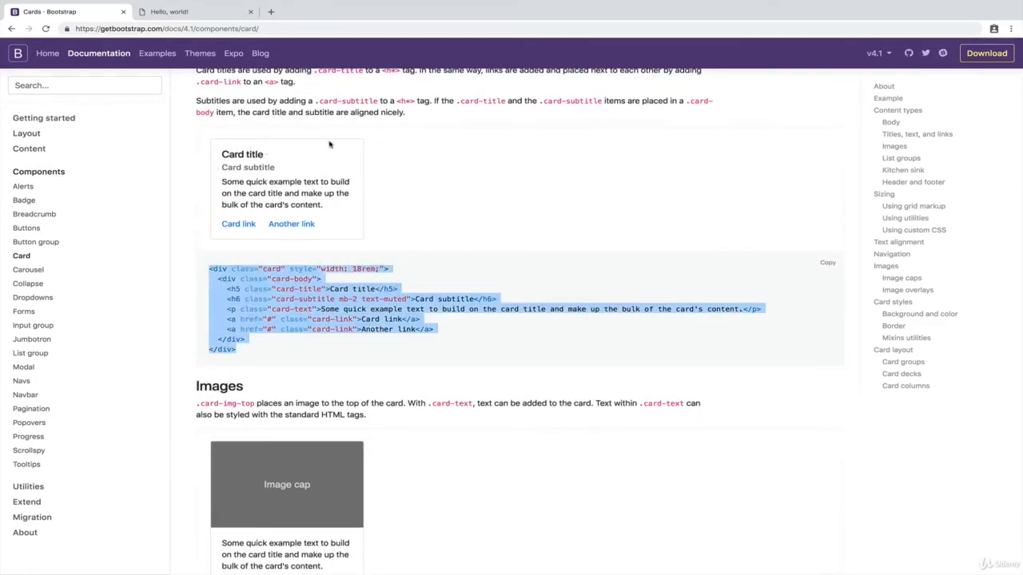
scroll("down", 3)
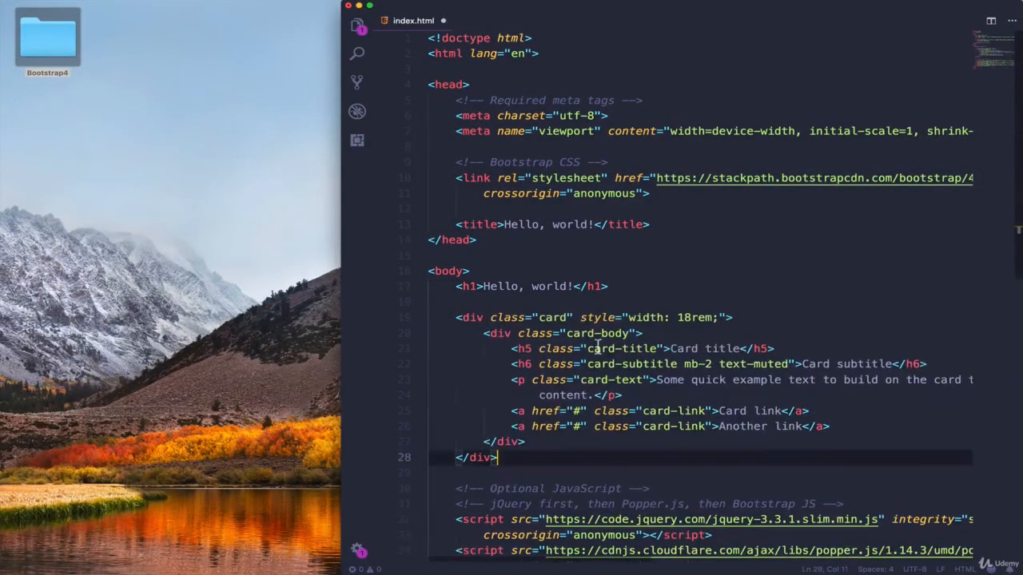
scroll("down", 3)
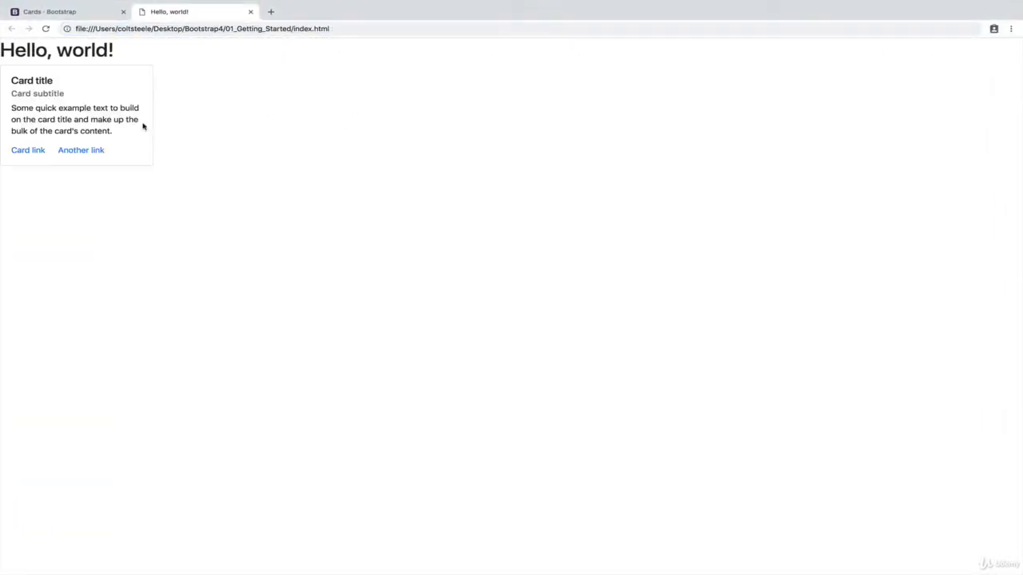
mouse_move(147, 54)
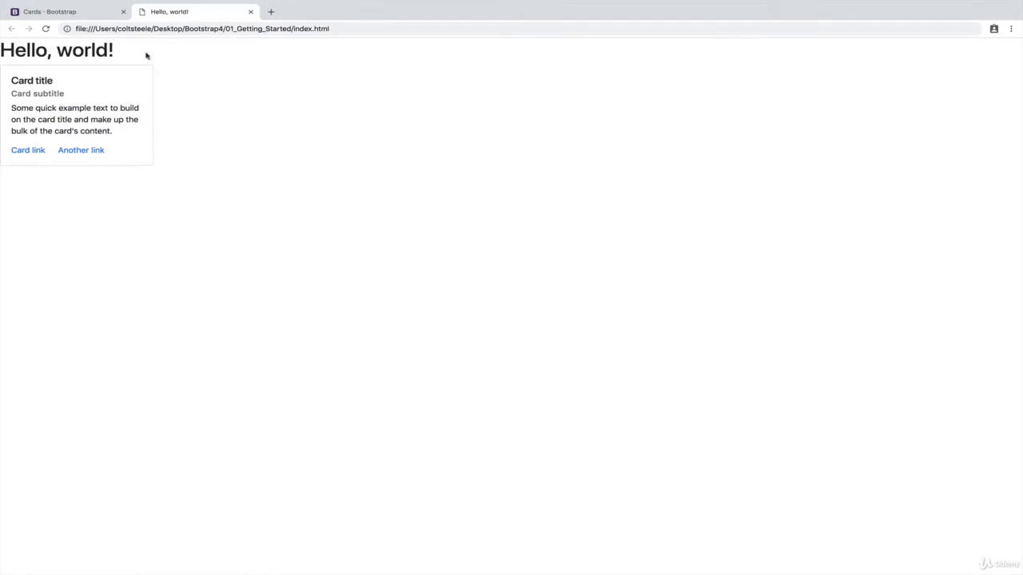
mouse_move(479, 131)
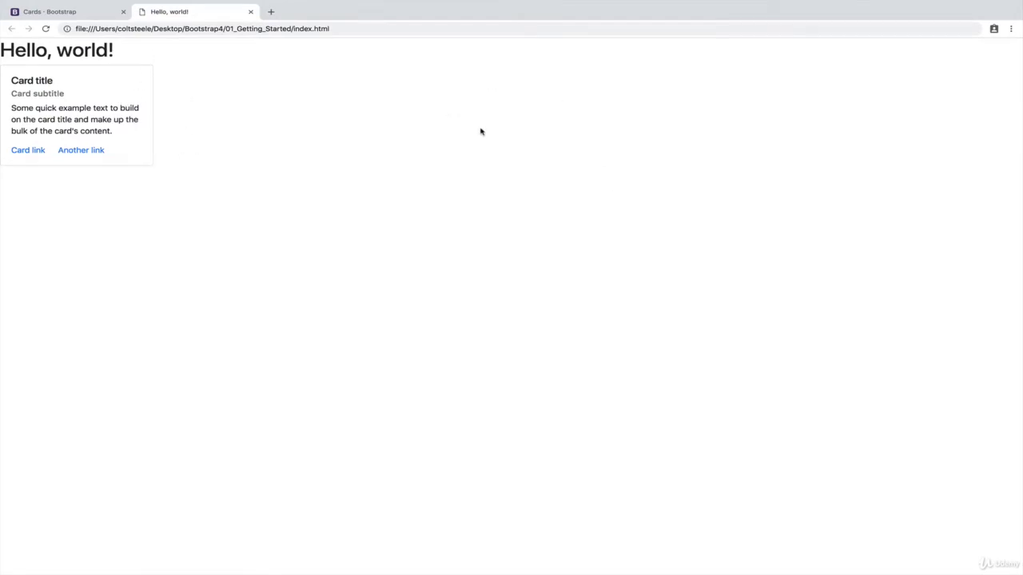
mouse_move(157, 71)
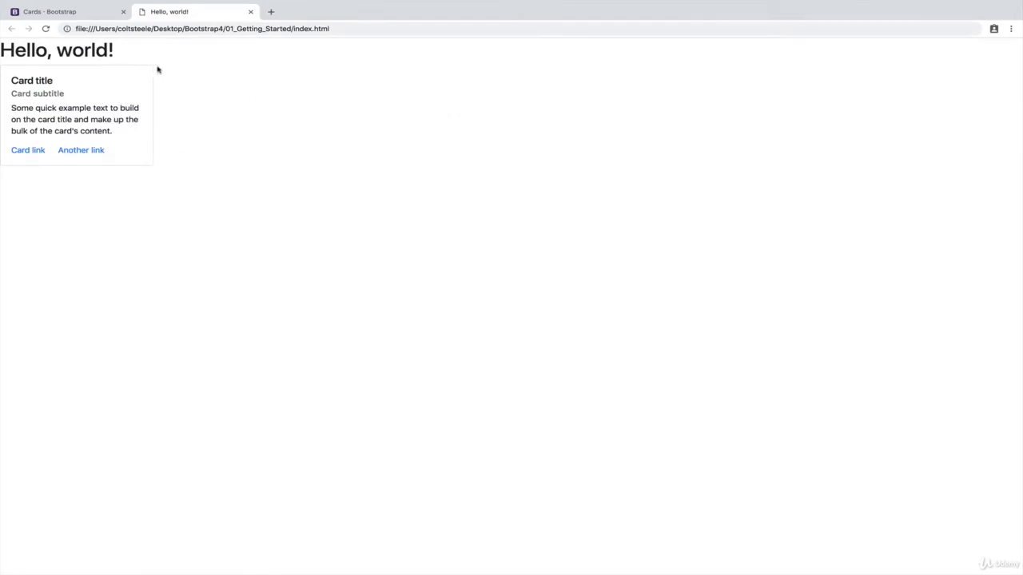
mouse_move(215, 141)
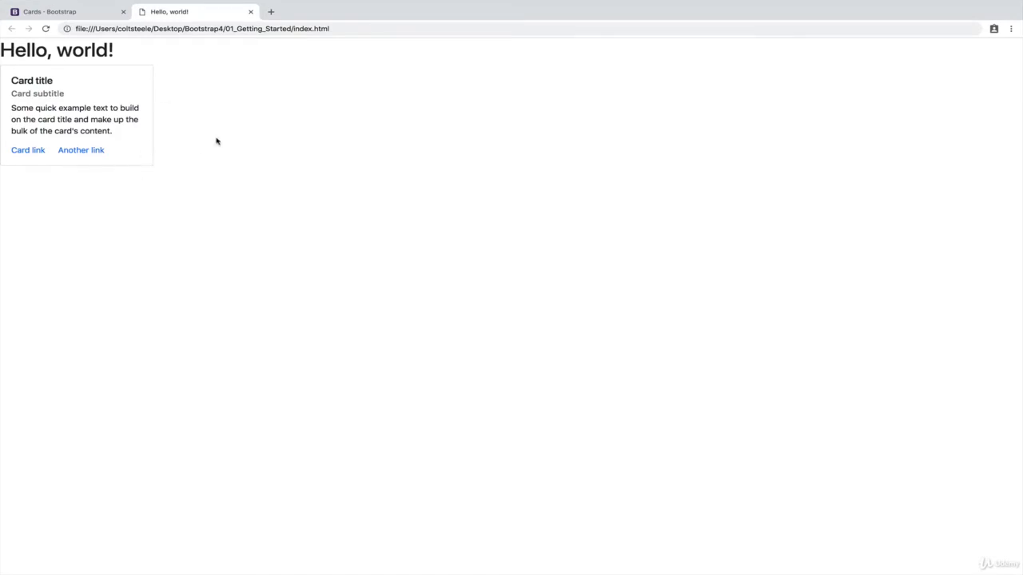
mouse_move(236, 136)
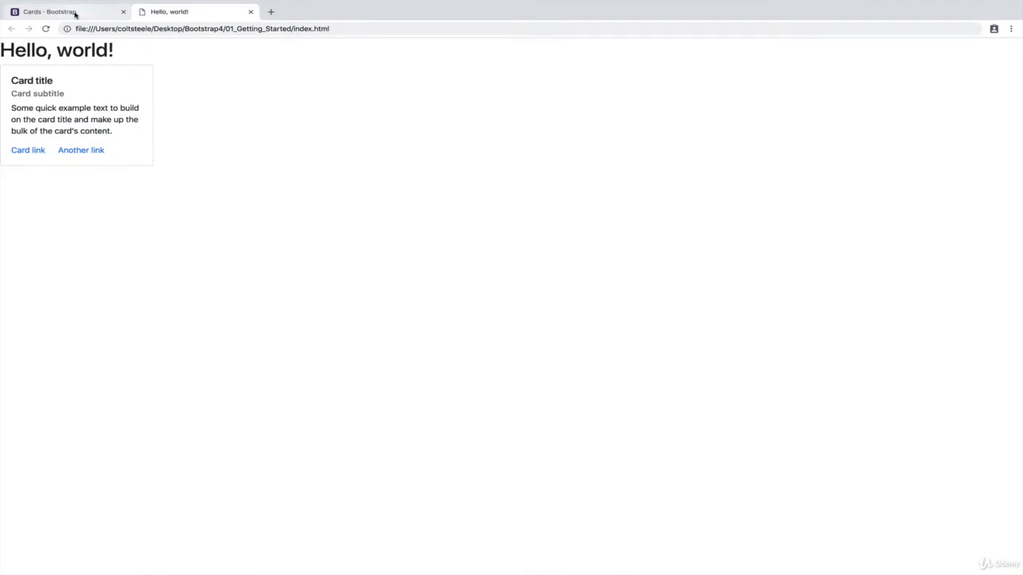
- On the Dropdowns docs page, preview the Single button example and return to index.html to paste it after the card
left_click(67, 11)
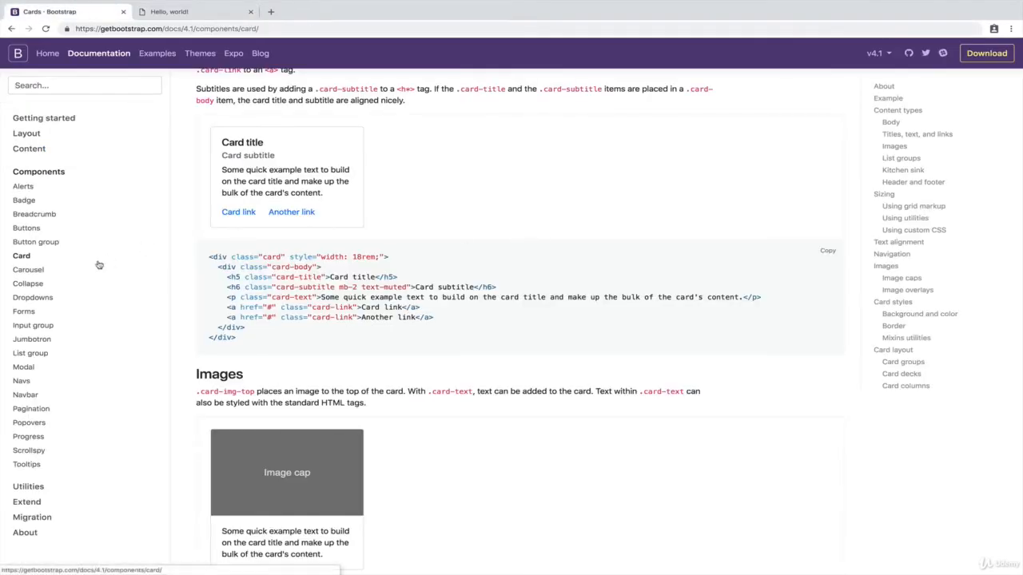
left_click(33, 297)
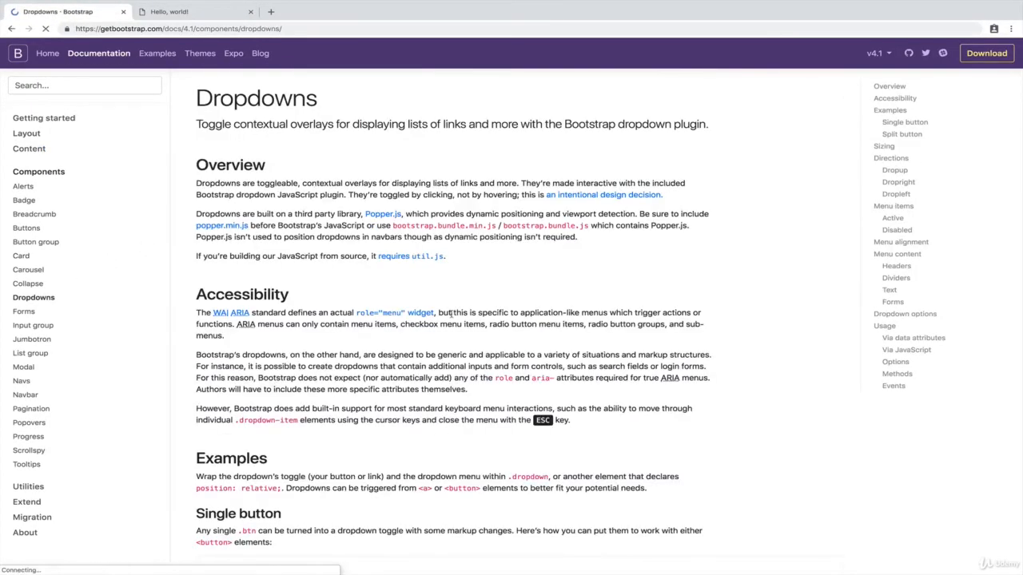
scroll("down", 3)
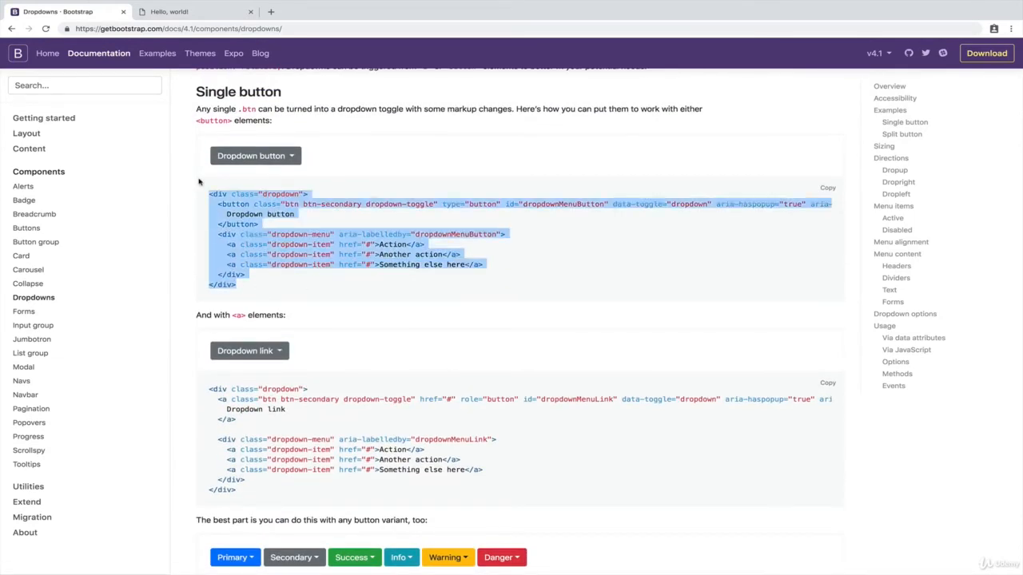
left_click(256, 155)
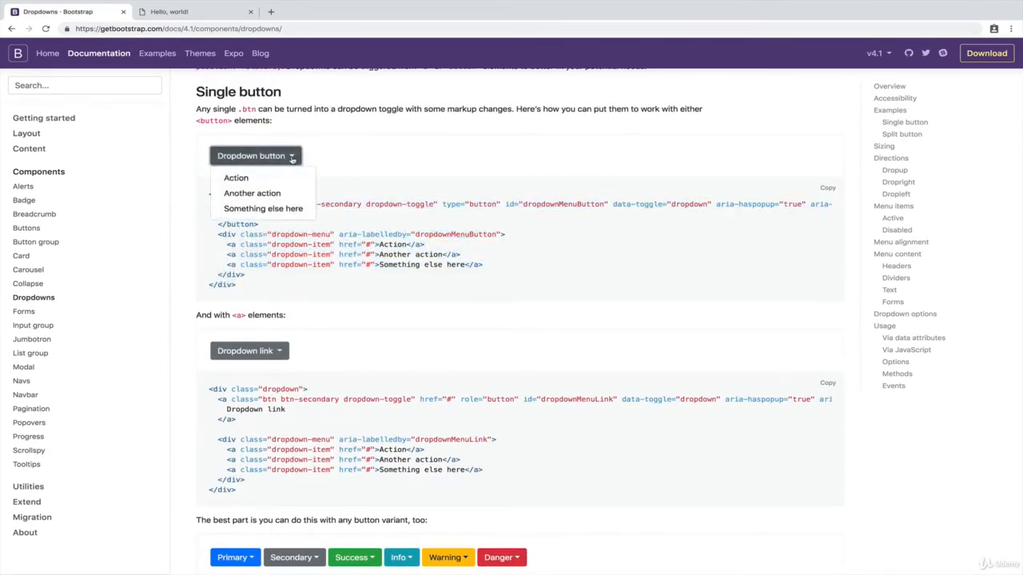
left_click(397, 163)
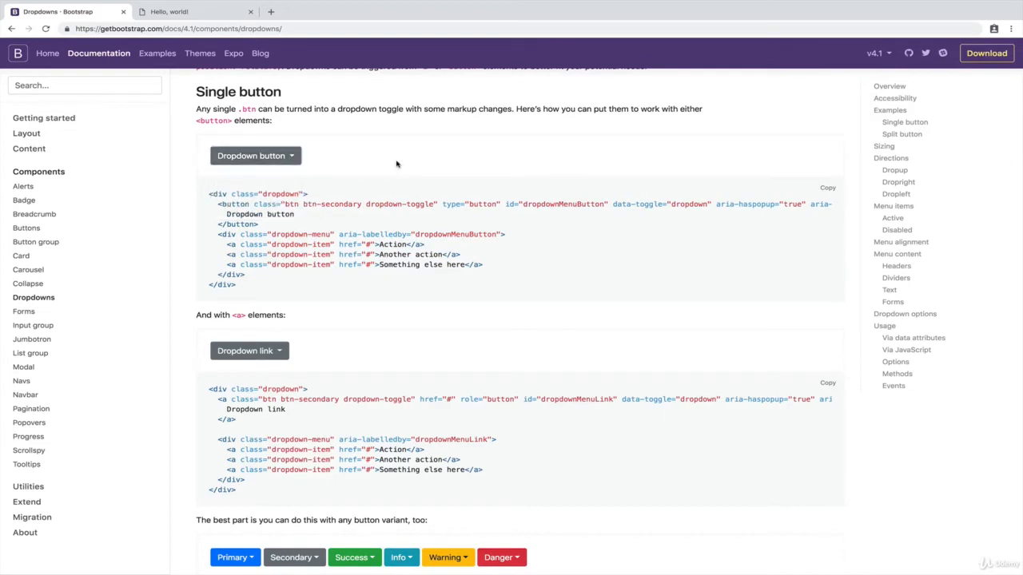
left_click(195, 11)
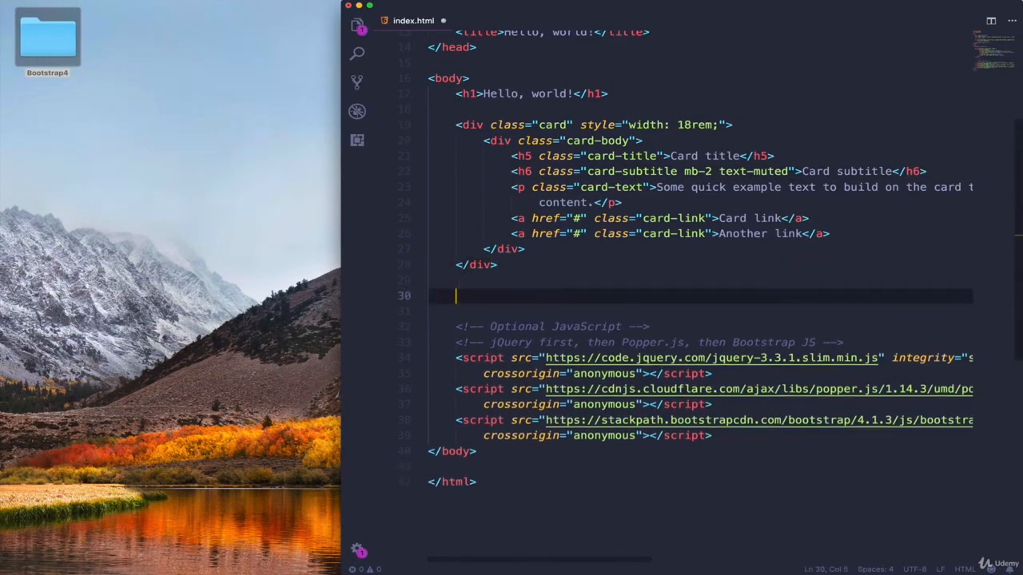
- Add the <div class="dropdown"> markup, then reload in Chrome and try the Dropdown button under the card
type("<div class=\"dropdown\">")
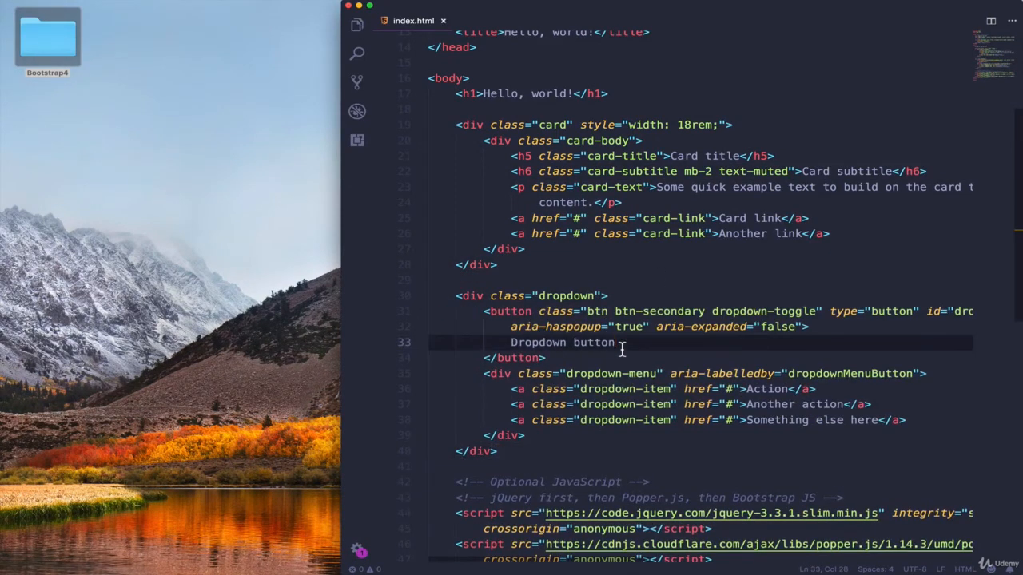
left_click(195, 12)
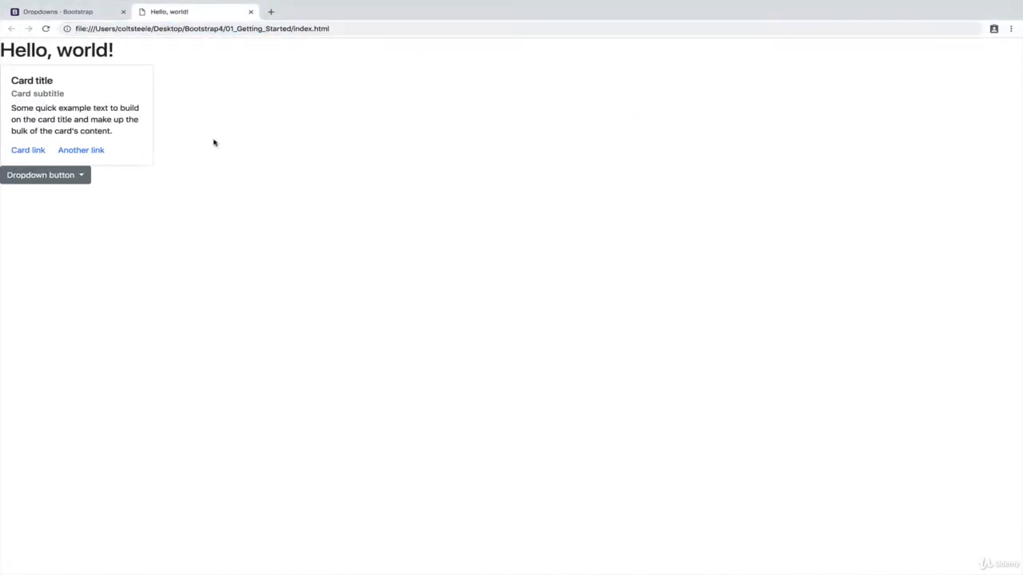
left_click(45, 174)
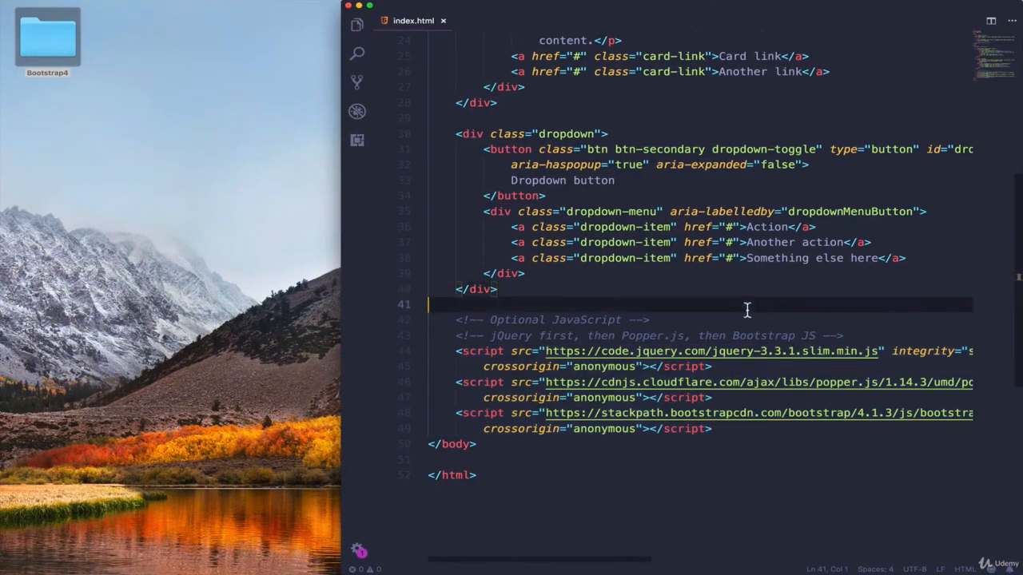
scroll("up", 3)
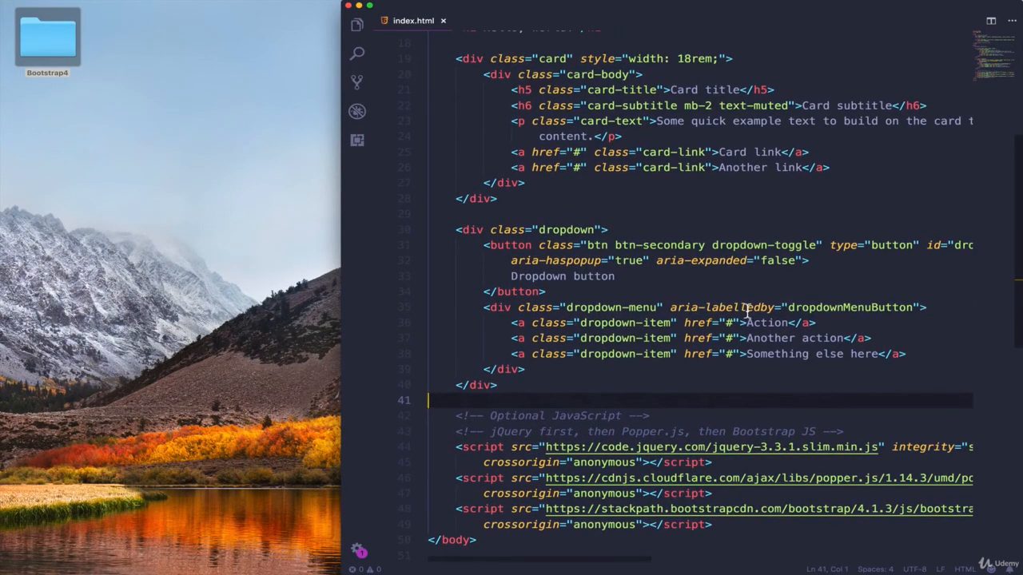
scroll("up", 3)
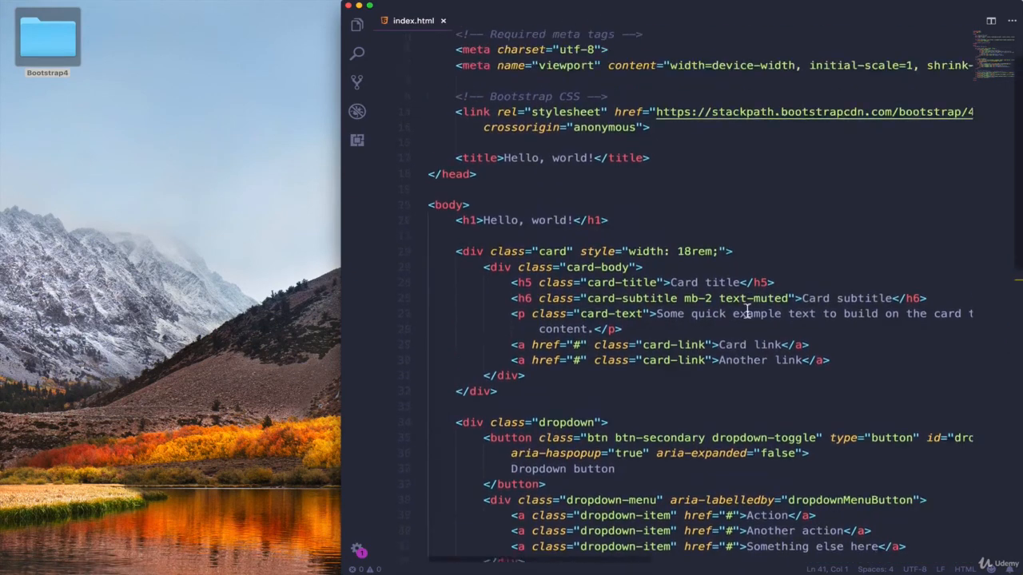
scroll("down", 3)
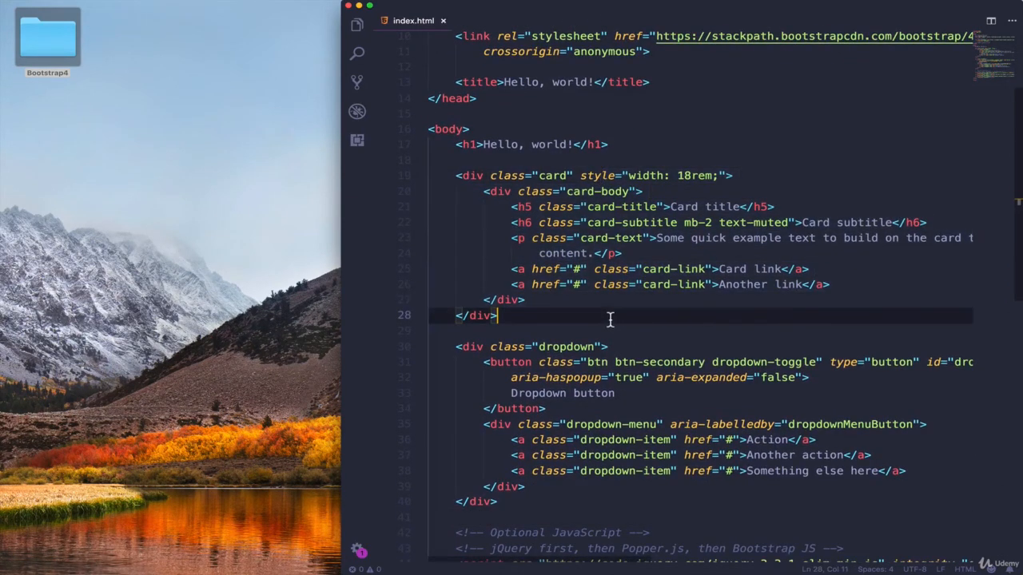
scroll("down", 3)
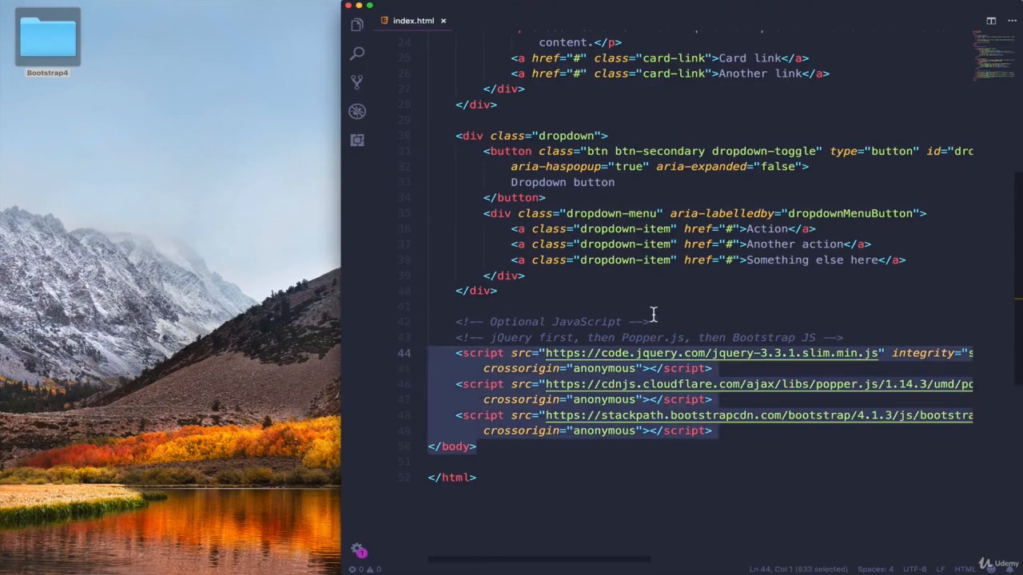
scroll("up", 3)
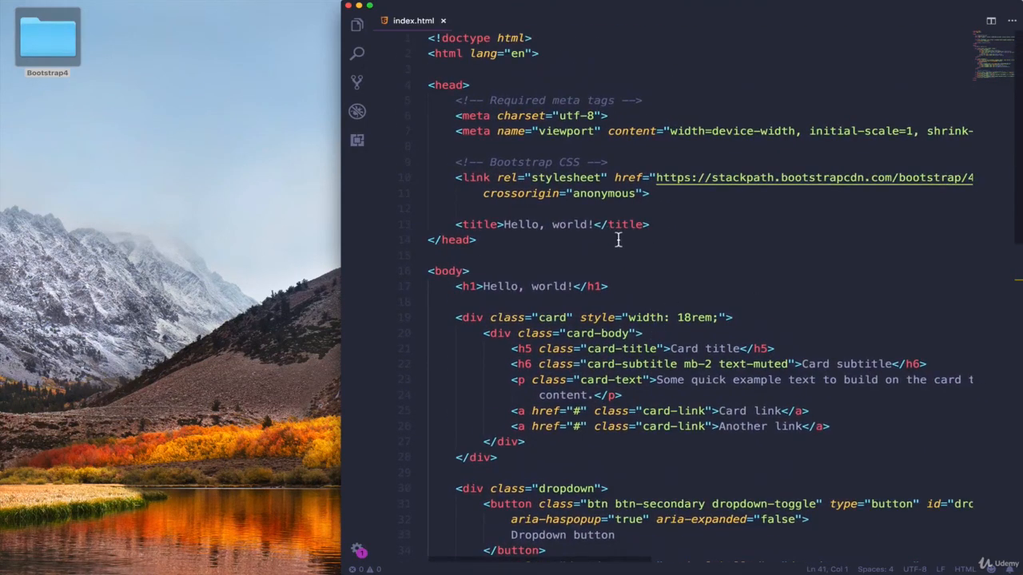